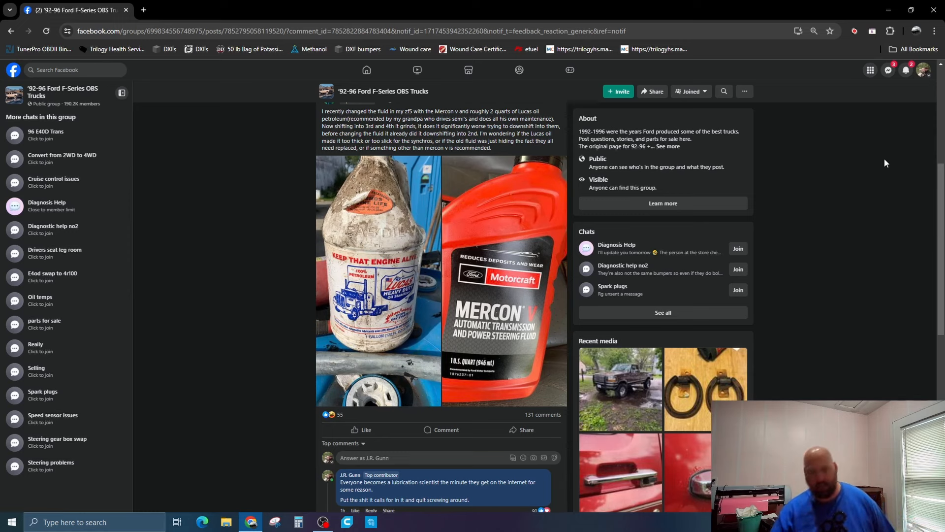
pyautogui.moveTo(717, 333)
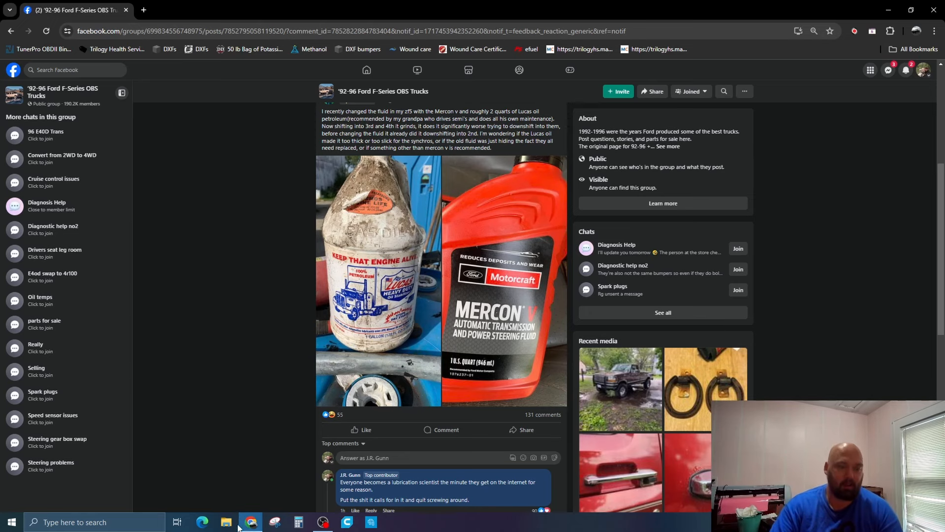
# Zoom the Mercon V and Lucas oil group post out to 90%
pyautogui.click(226, 522)
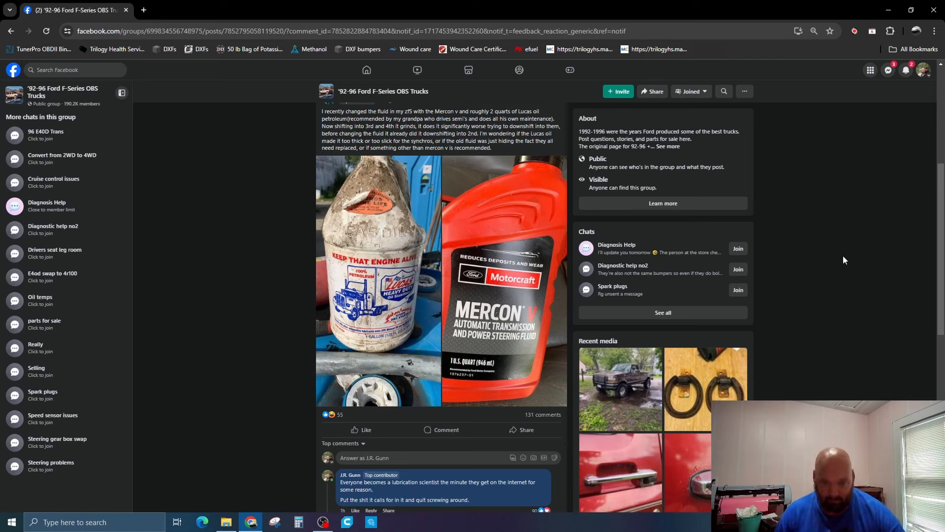
pyautogui.moveTo(546, 373)
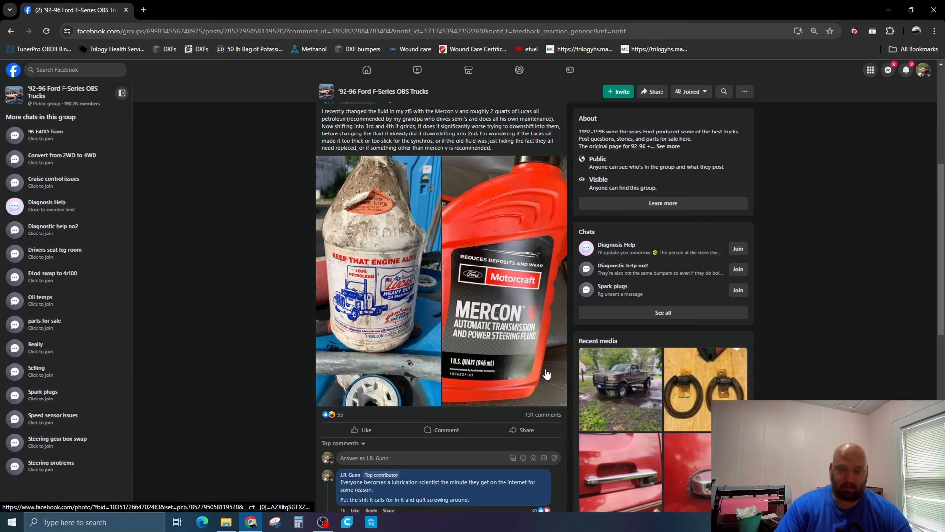
pyautogui.moveTo(545, 373)
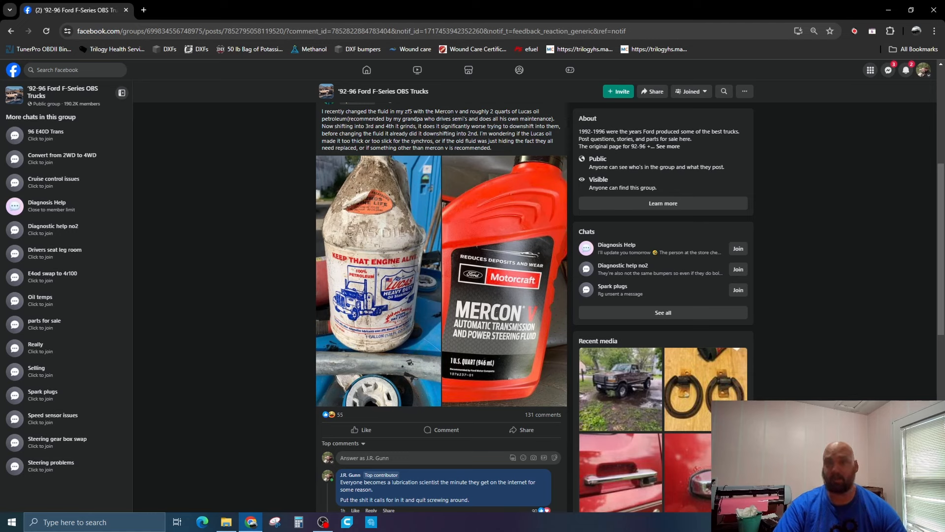
pyautogui.moveTo(636, 398)
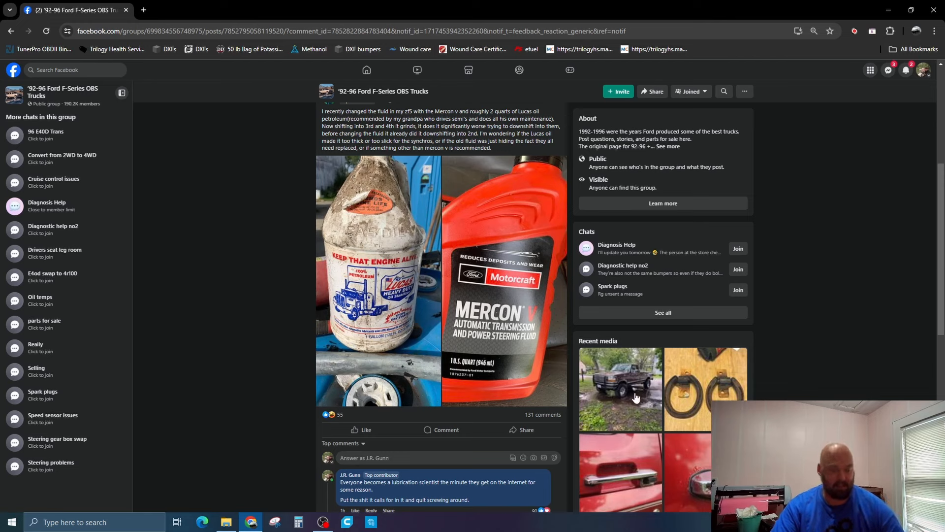
pyautogui.moveTo(339, 322)
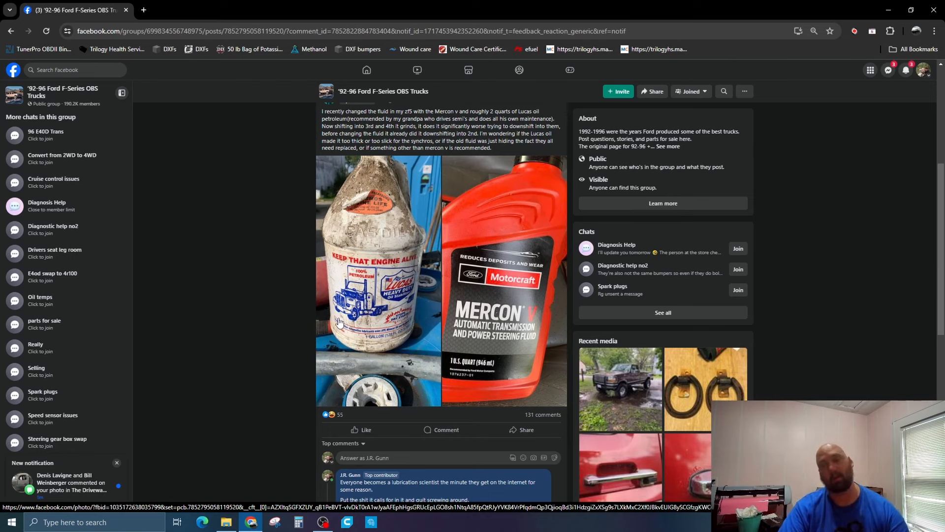
pyautogui.click(116, 462)
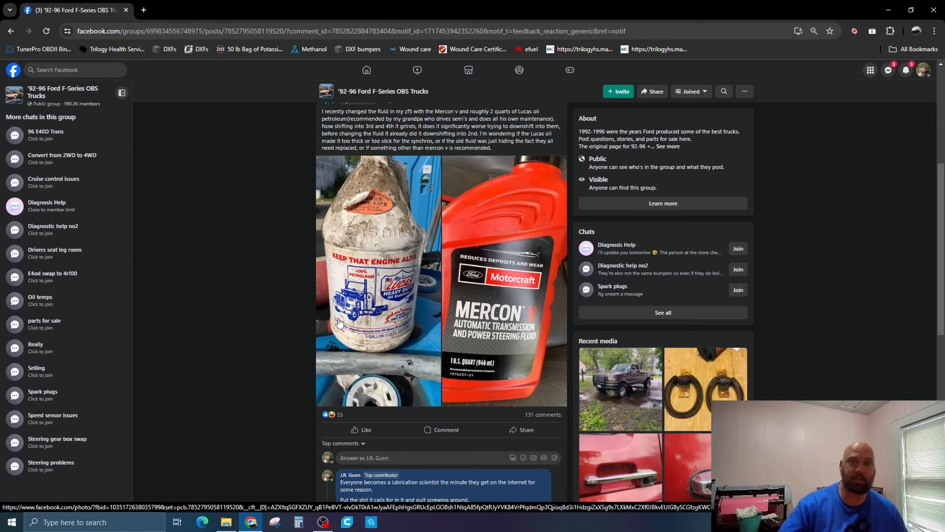
pyautogui.moveTo(234, 274)
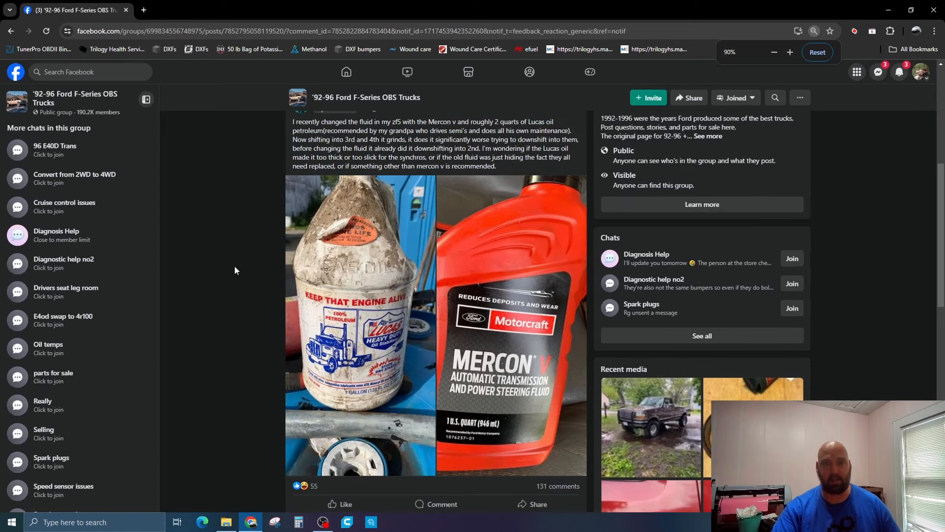
pyautogui.moveTo(209, 266)
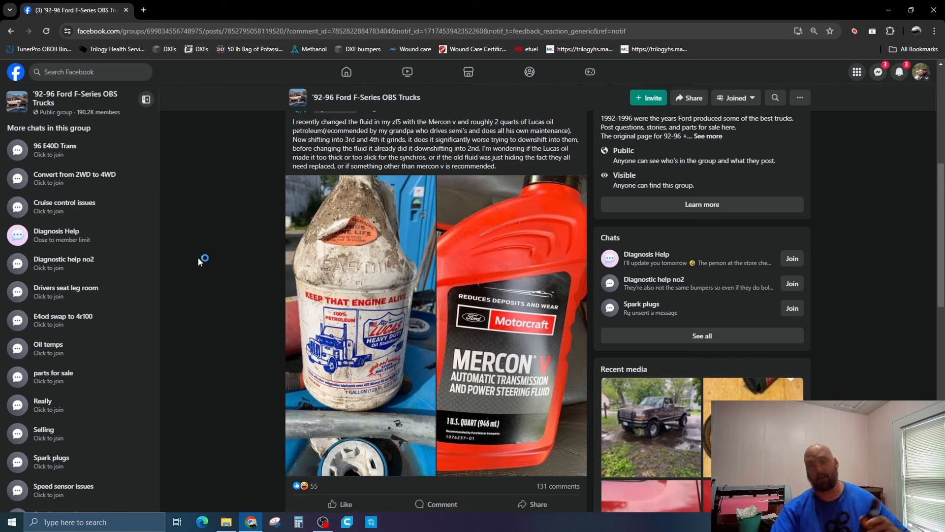
pyautogui.moveTo(191, 267)
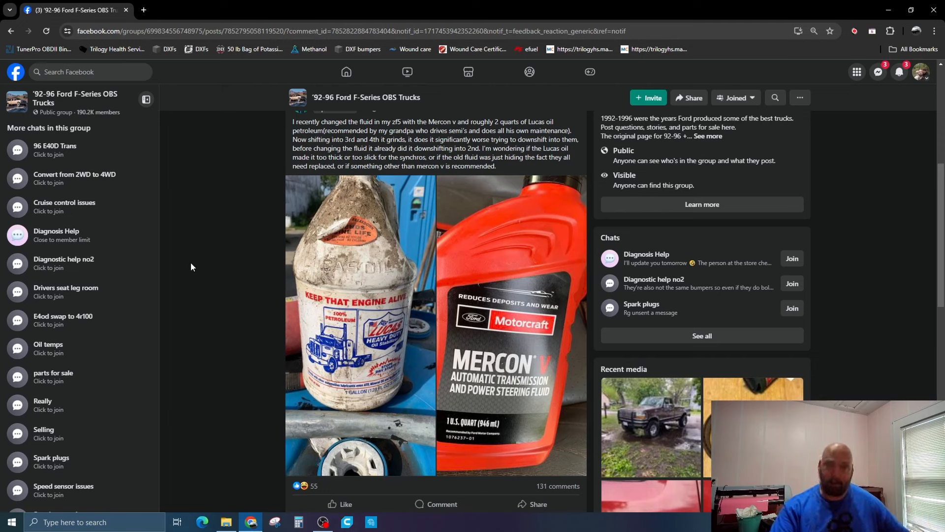
pyautogui.moveTo(207, 241)
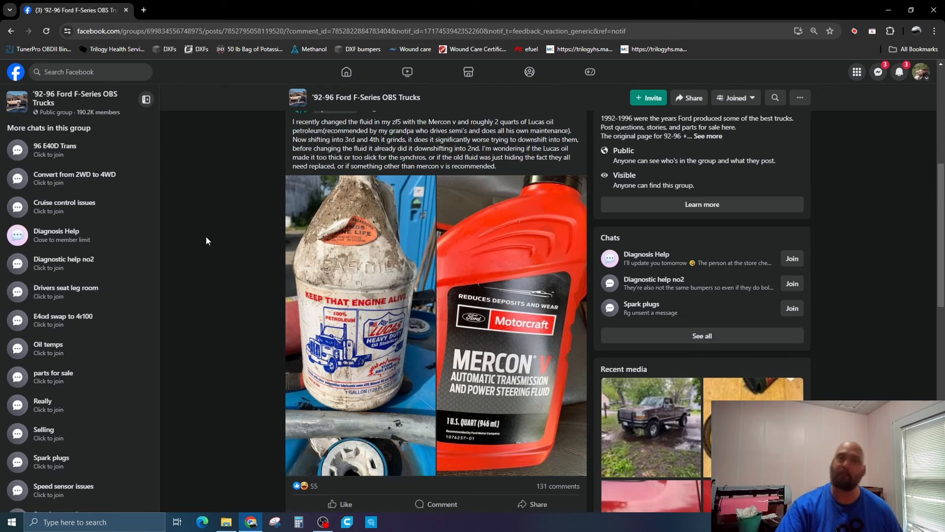
pyautogui.moveTo(199, 245)
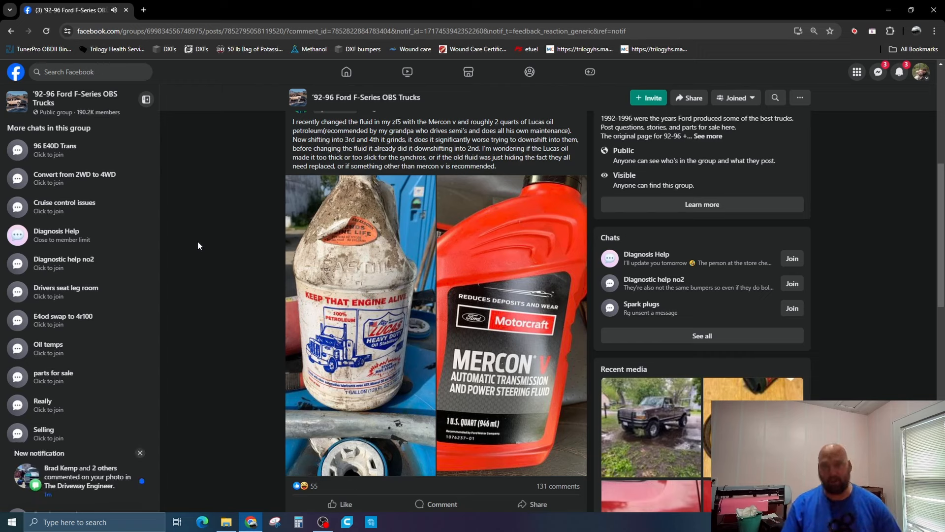
pyautogui.click(139, 453)
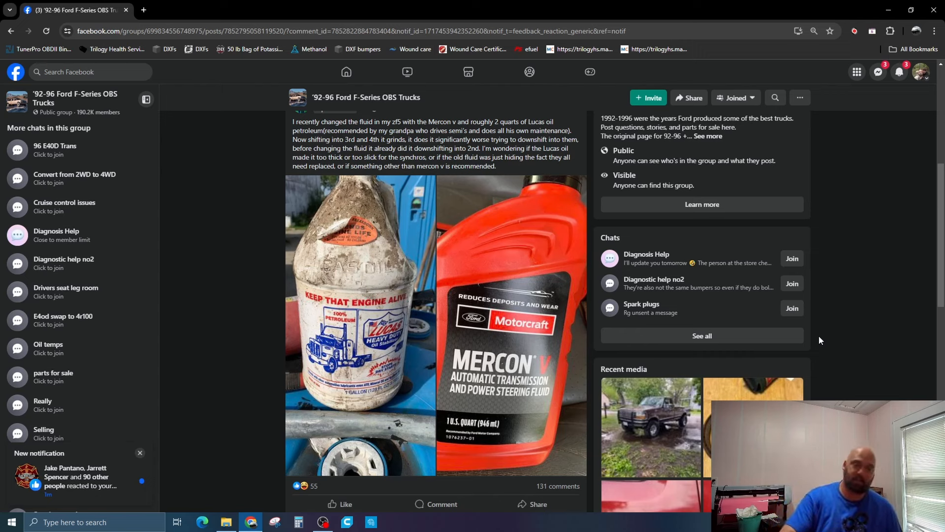
pyautogui.click(139, 453)
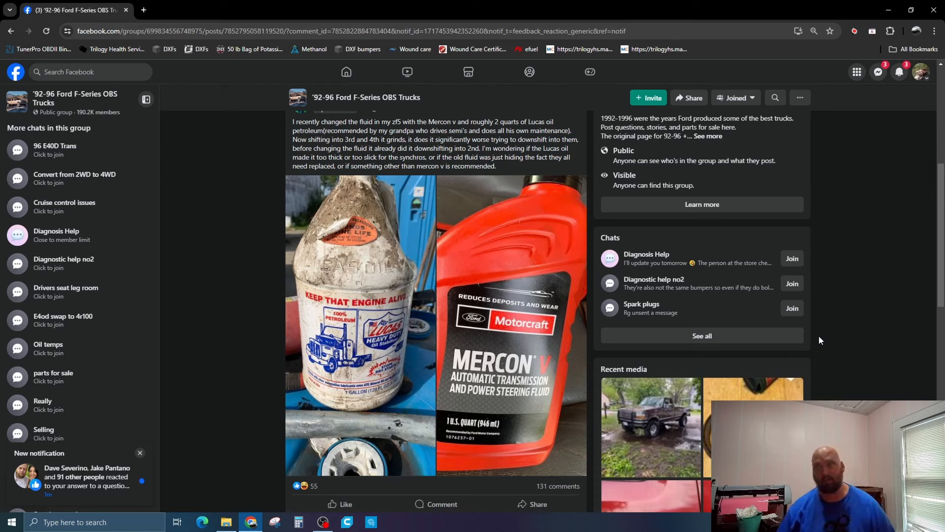
pyautogui.click(139, 453)
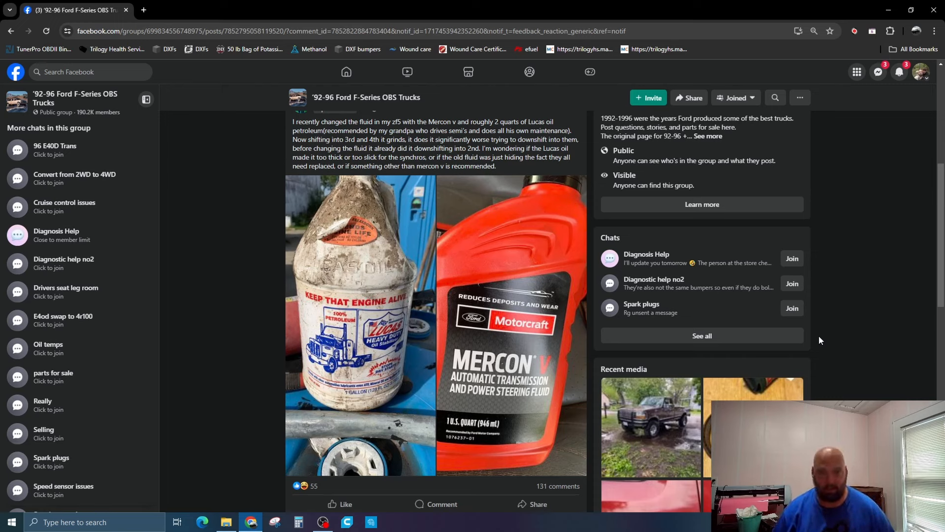